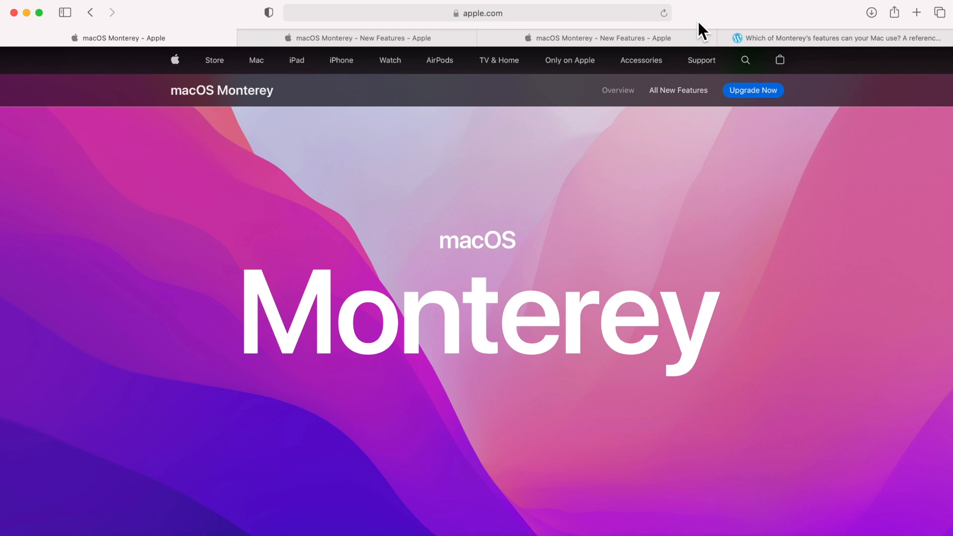
# - Scroll the Monterey new-features page past FaceTime down to the Safari section
pyautogui.scroll(-3)
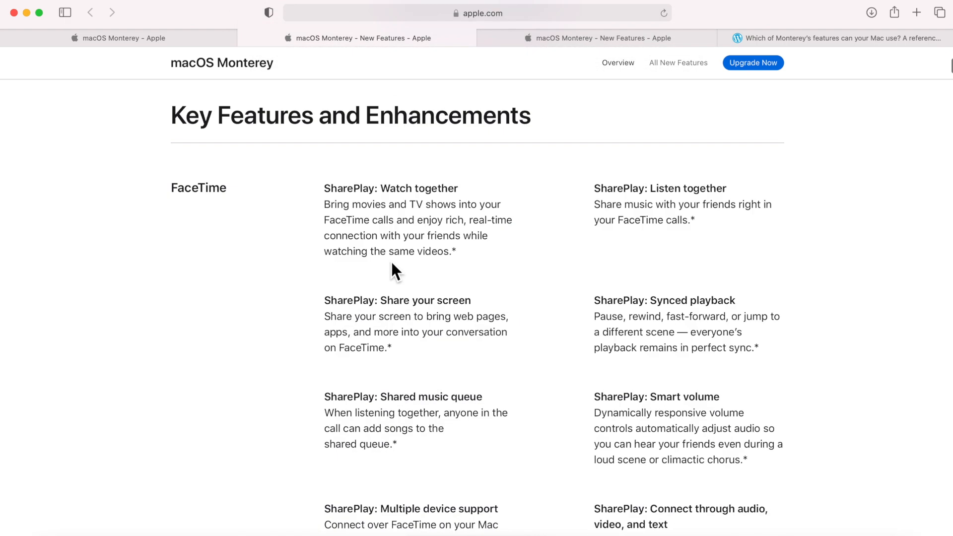
pyautogui.scroll(-3)
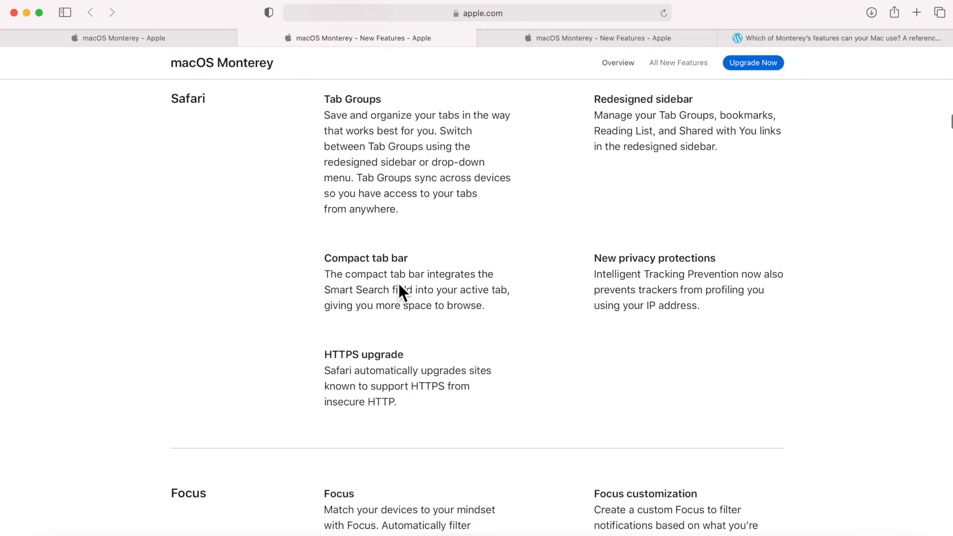
pyautogui.moveTo(583, 38)
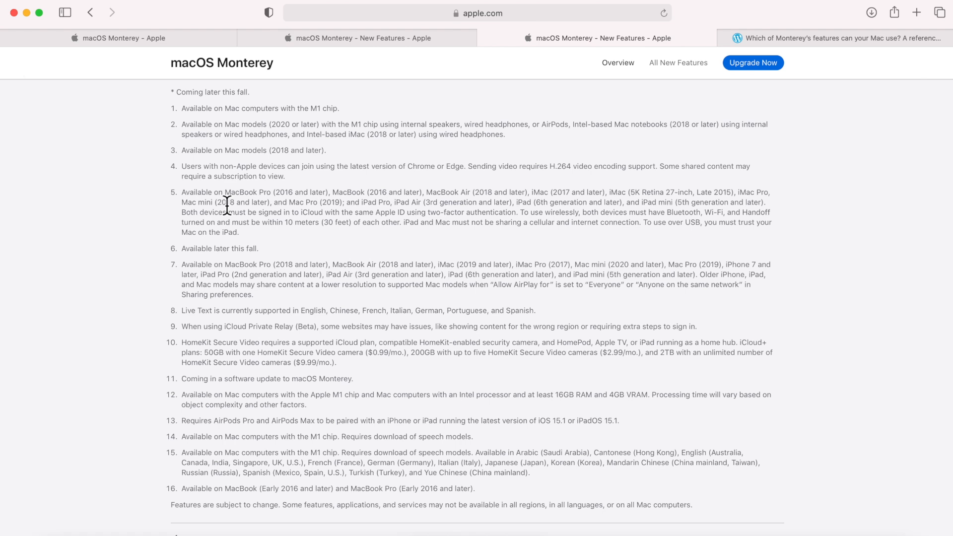
pyautogui.moveTo(214, 196)
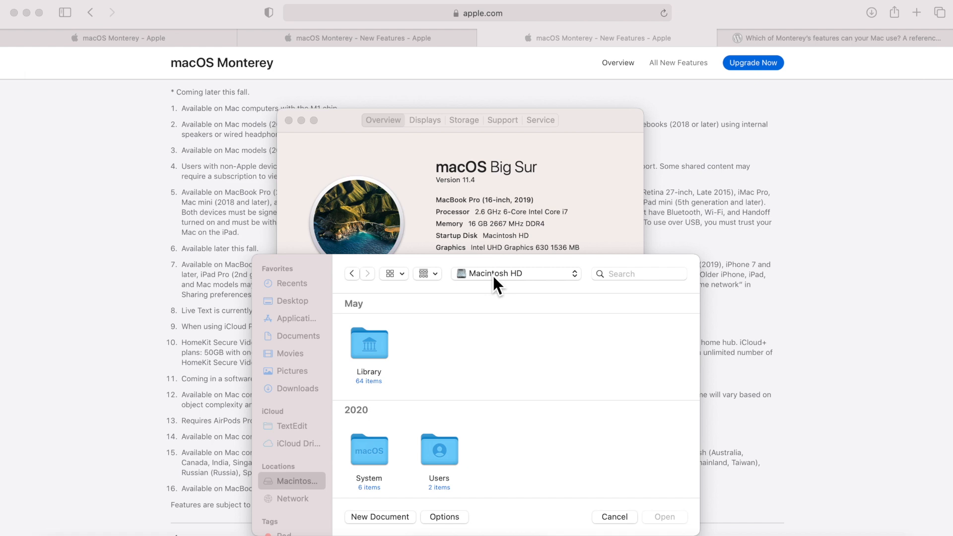
pyautogui.moveTo(55, 14)
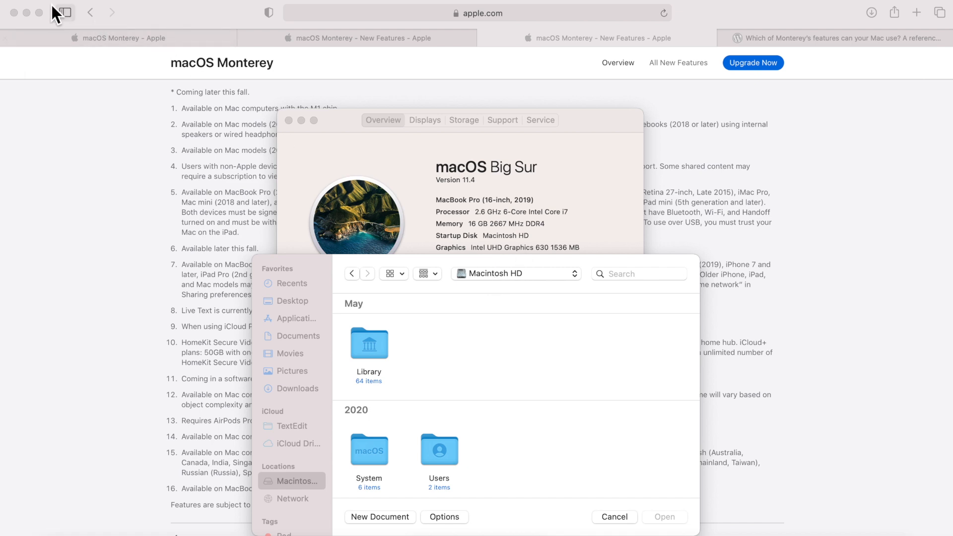
# - Leave About This Mac and bring Safari's Monterey footnotes page back to the front
pyautogui.click(57, 11)
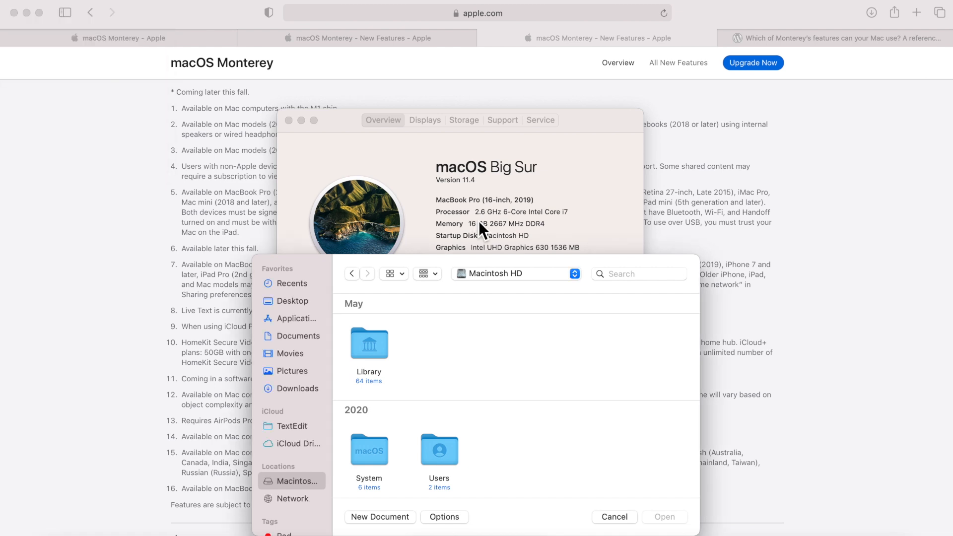
pyautogui.moveTo(465, 203)
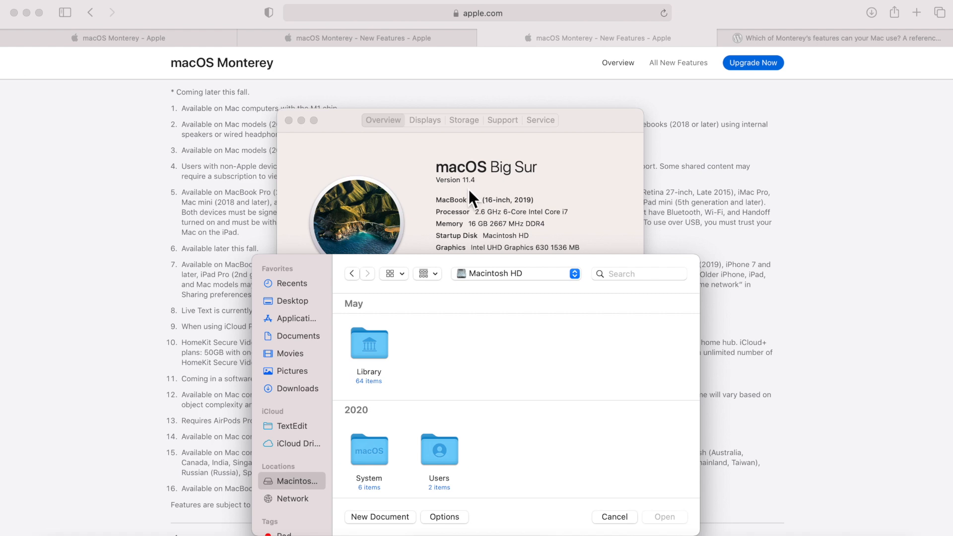
pyautogui.moveTo(483, 217)
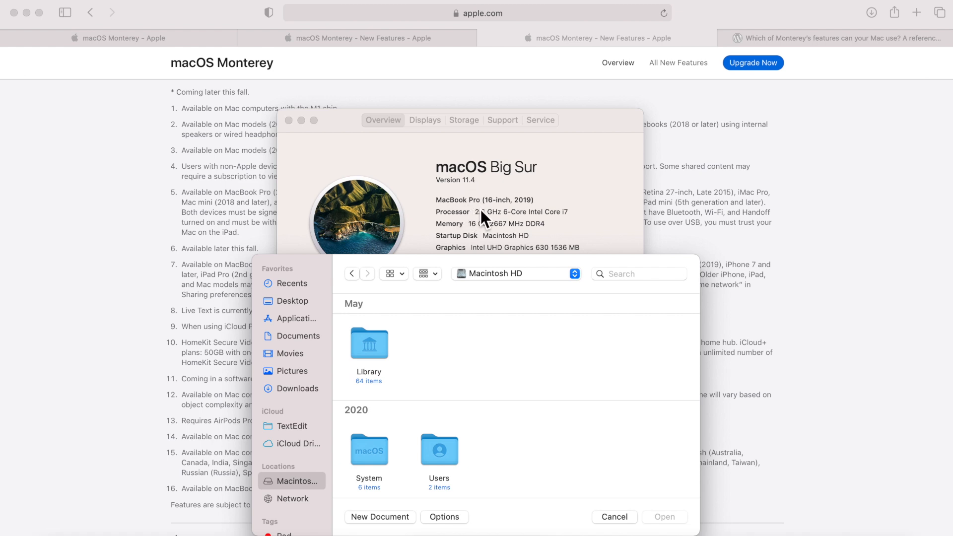
pyautogui.moveTo(541, 217)
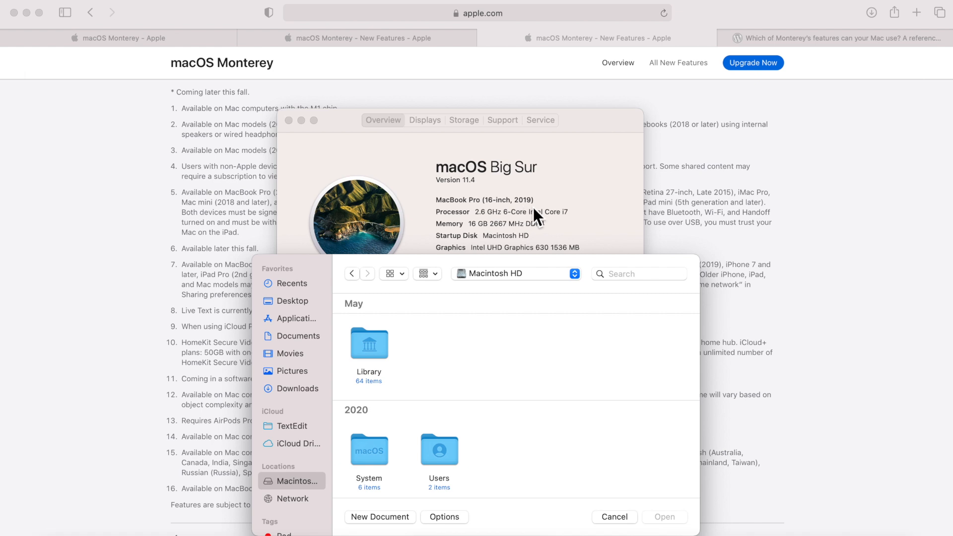
pyautogui.moveTo(538, 220)
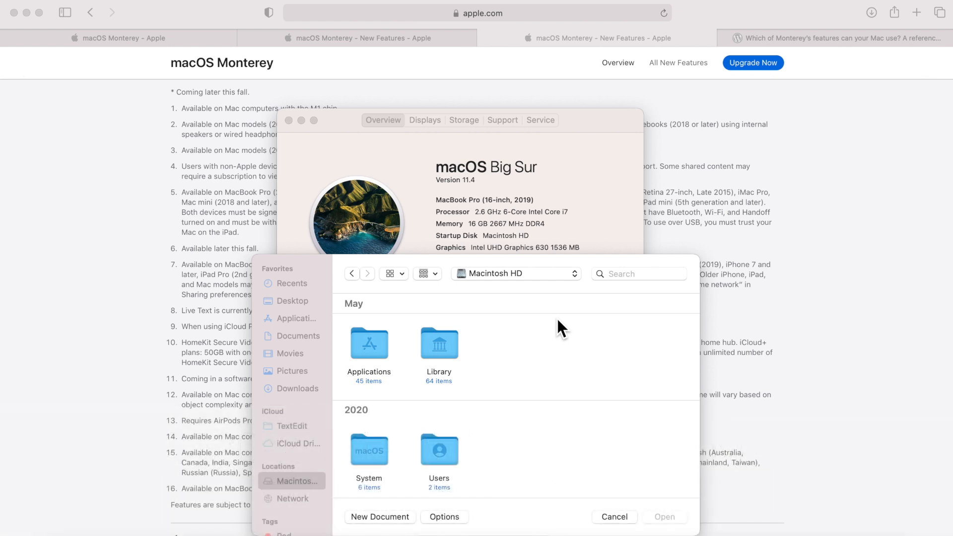
pyautogui.click(614, 517)
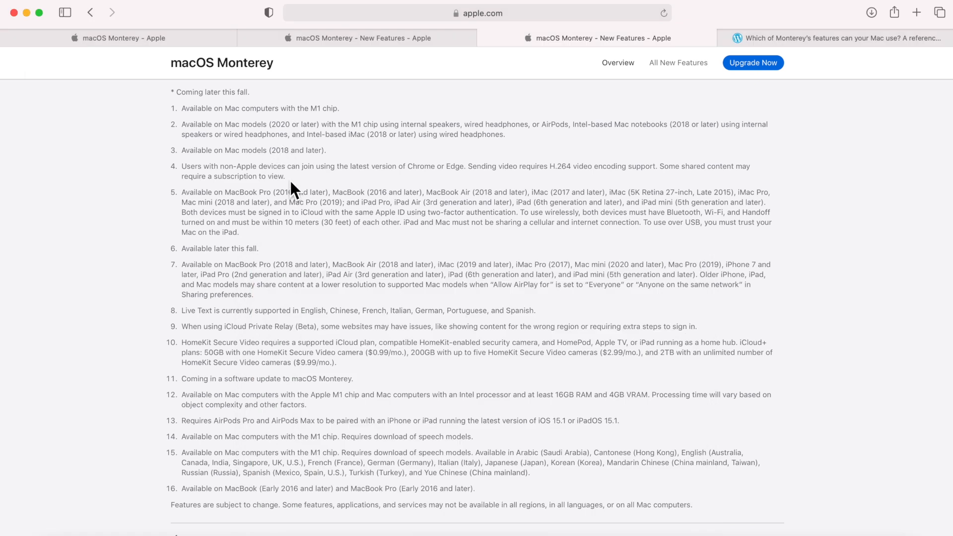
pyautogui.moveTo(320, 109)
pyautogui.write('t2')
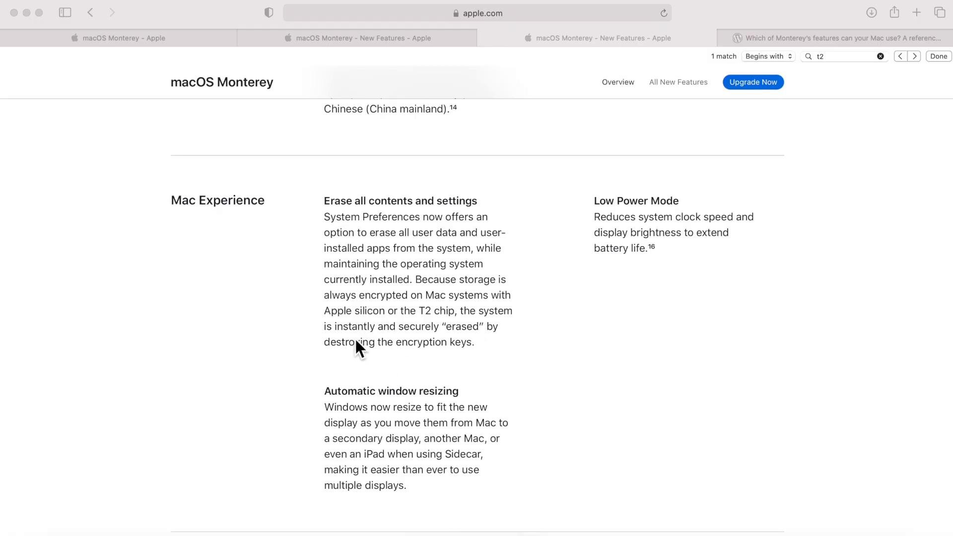
pyautogui.moveTo(437, 232)
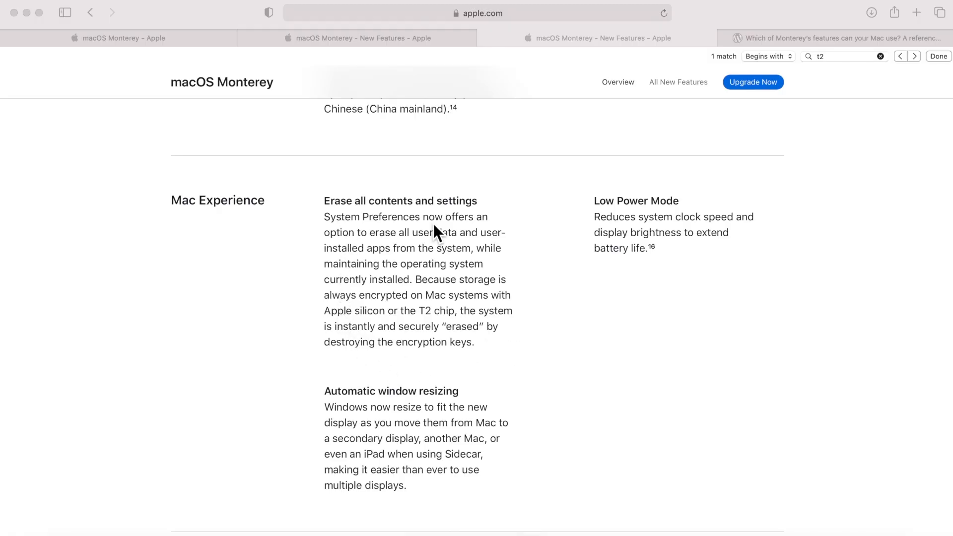
pyautogui.moveTo(457, 327)
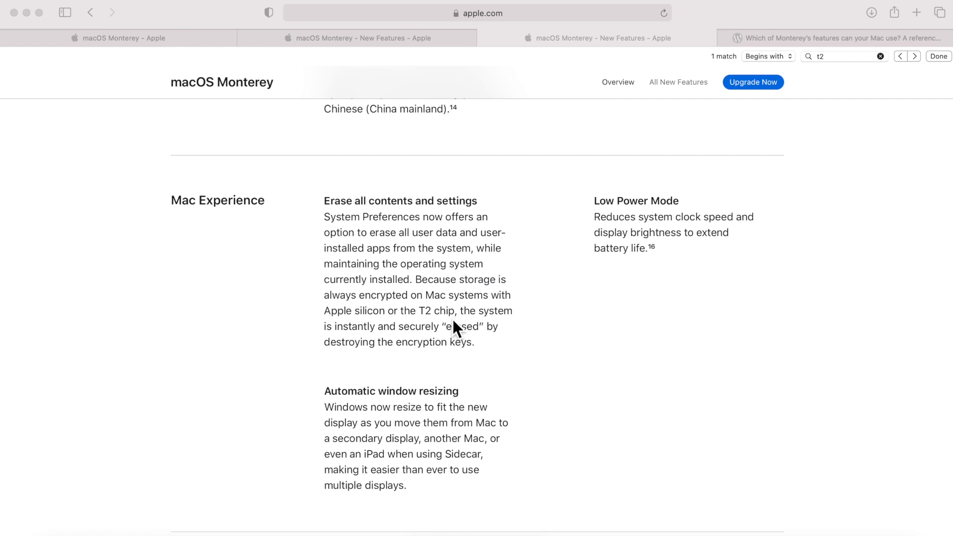
pyautogui.moveTo(439, 342)
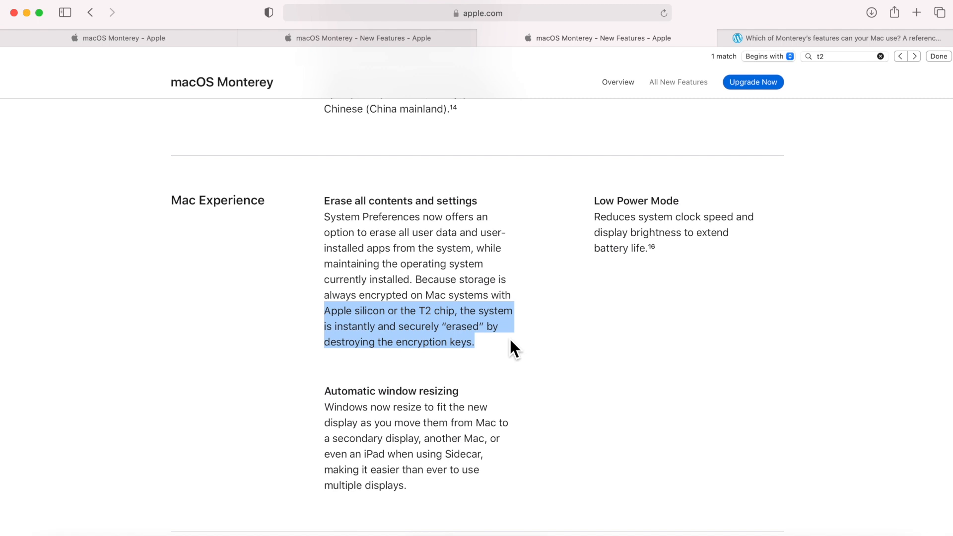
# - Clear the T2 search highlight, then switch to the Eclectic Light Company article tab
pyautogui.click(479, 283)
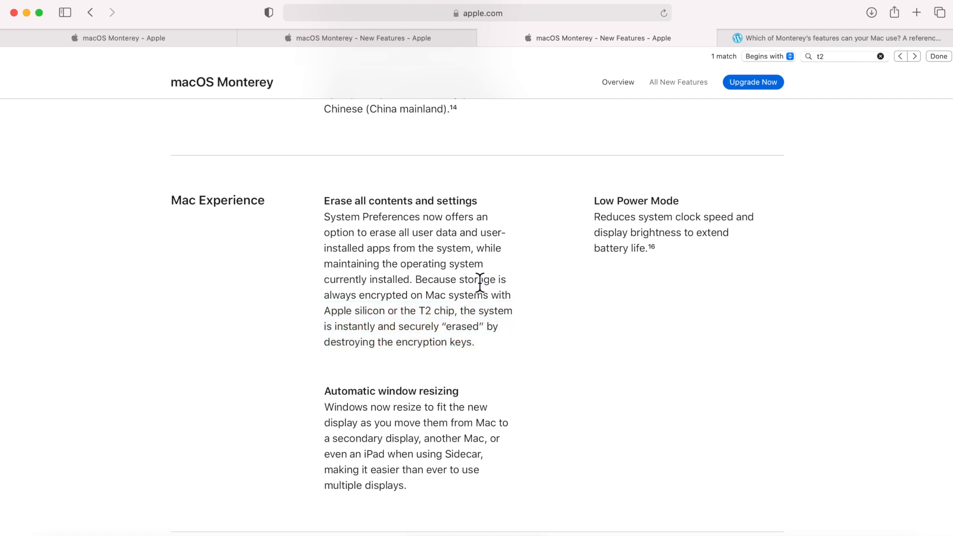
pyautogui.moveTo(453, 316)
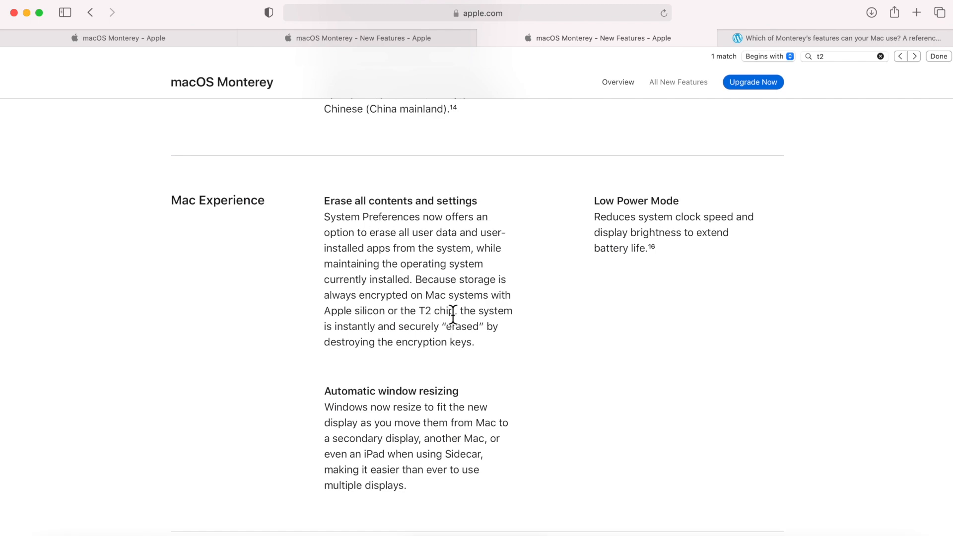
pyautogui.click(840, 38)
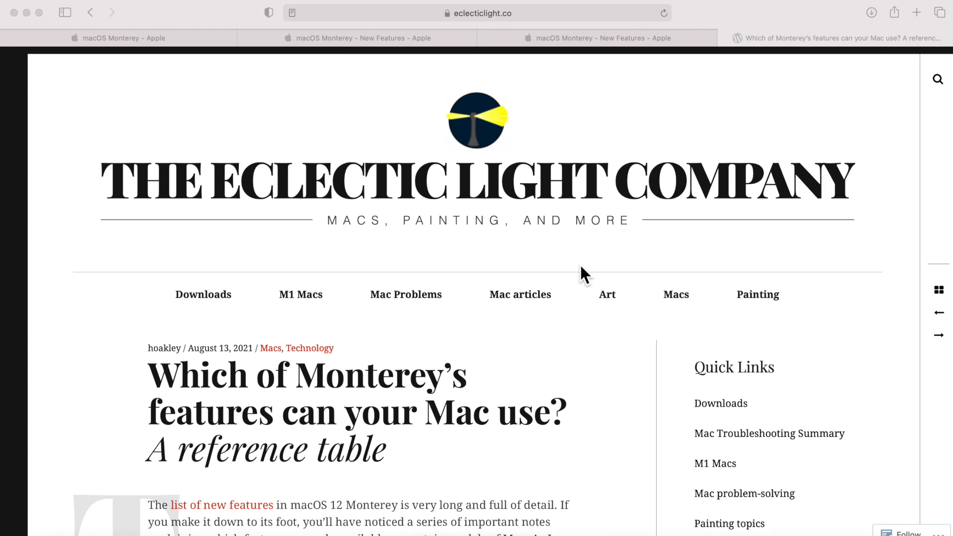
pyautogui.moveTo(311, 478)
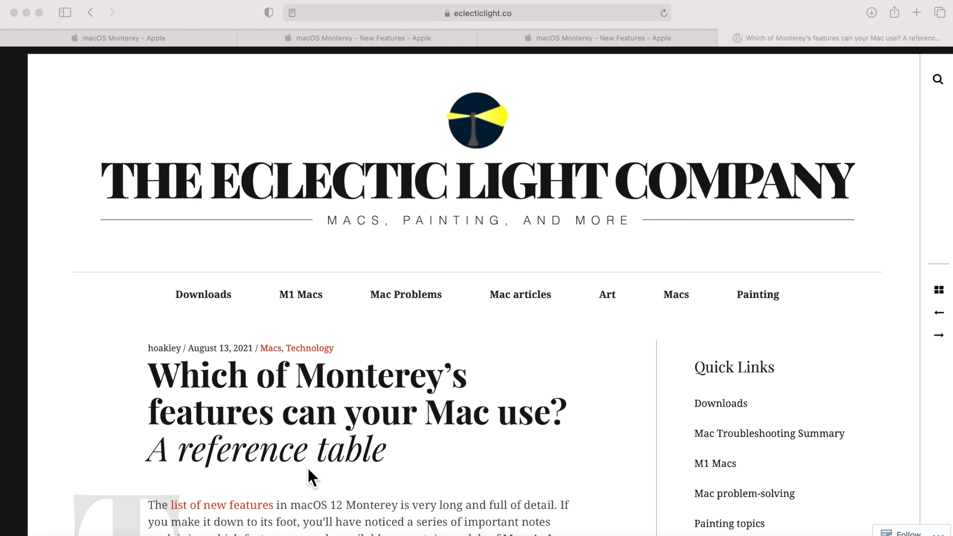
pyautogui.moveTo(305, 483)
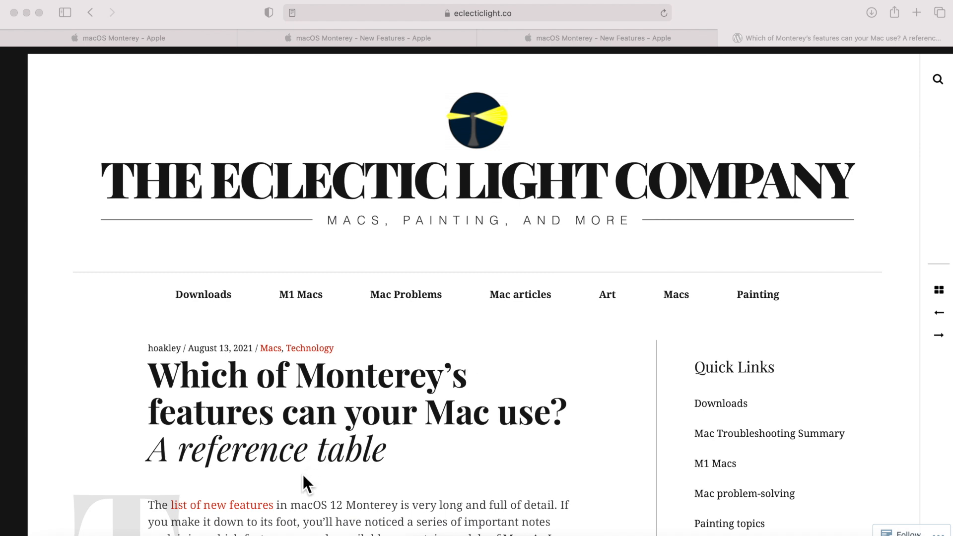
pyautogui.moveTo(426, 466)
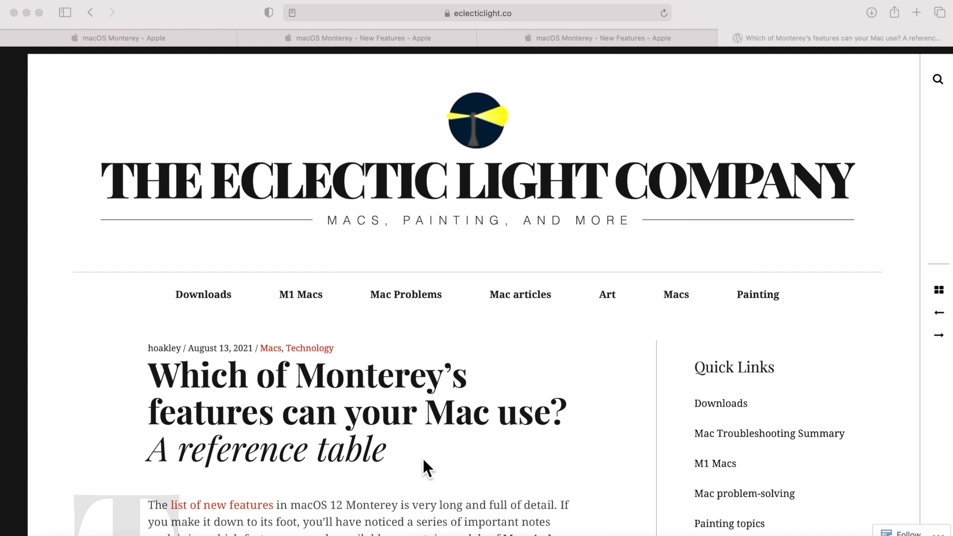
pyautogui.moveTo(349, 496)
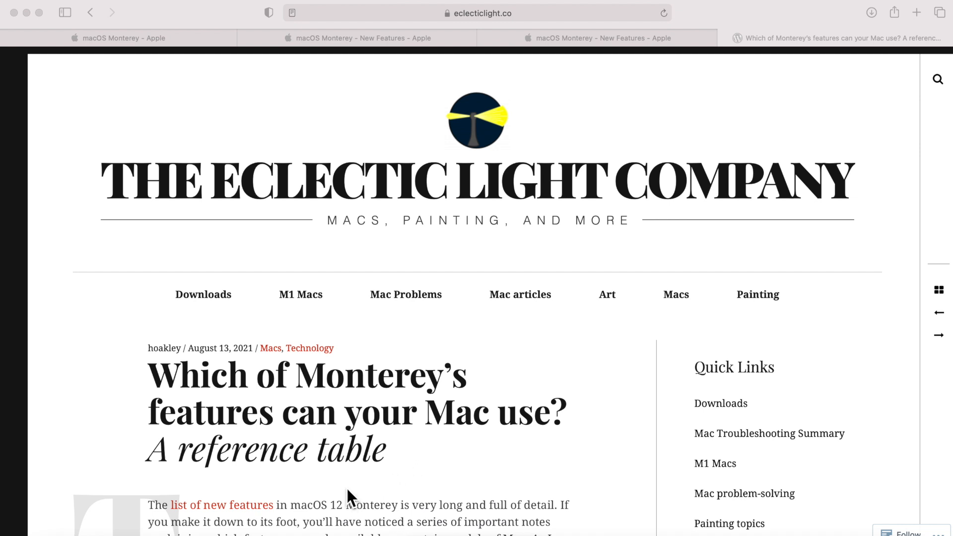
# - View Apple's Monterey footnotes, then the Eclectic Light features-by-Mac-model table
pyautogui.click(602, 38)
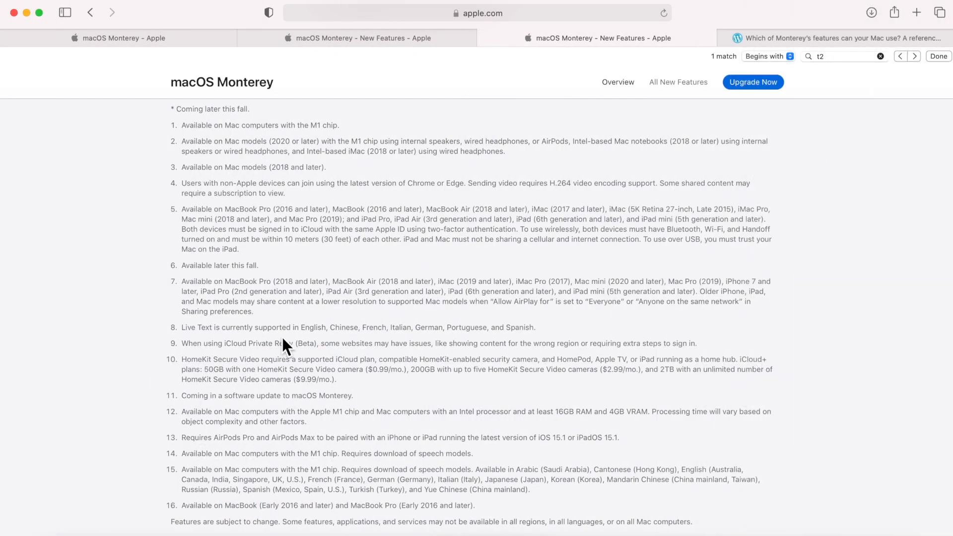
pyautogui.moveTo(553, 306)
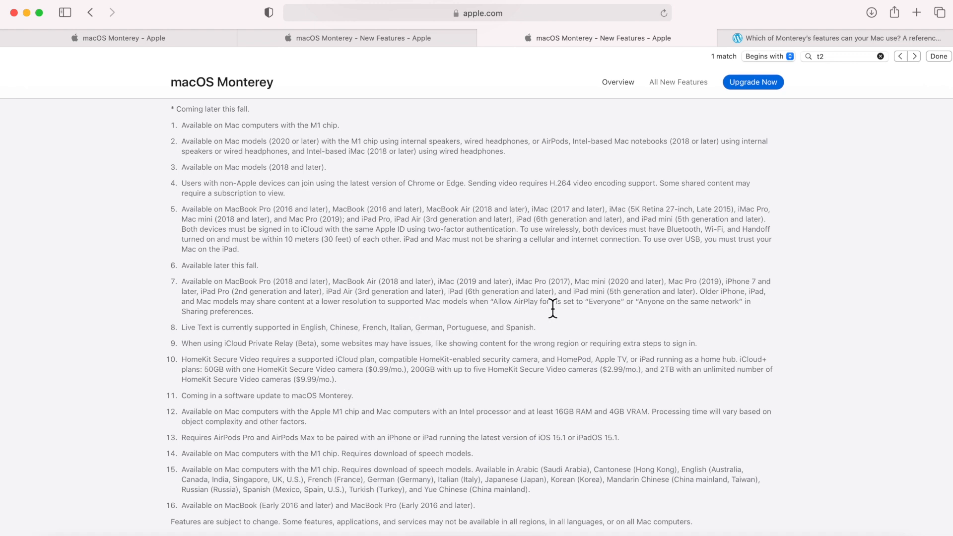
pyautogui.click(826, 37)
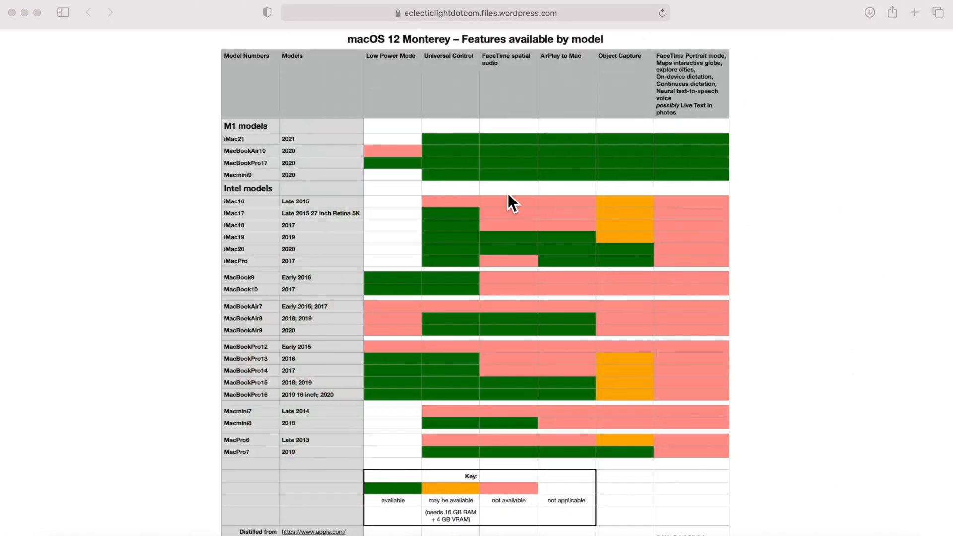
pyautogui.moveTo(258, 117)
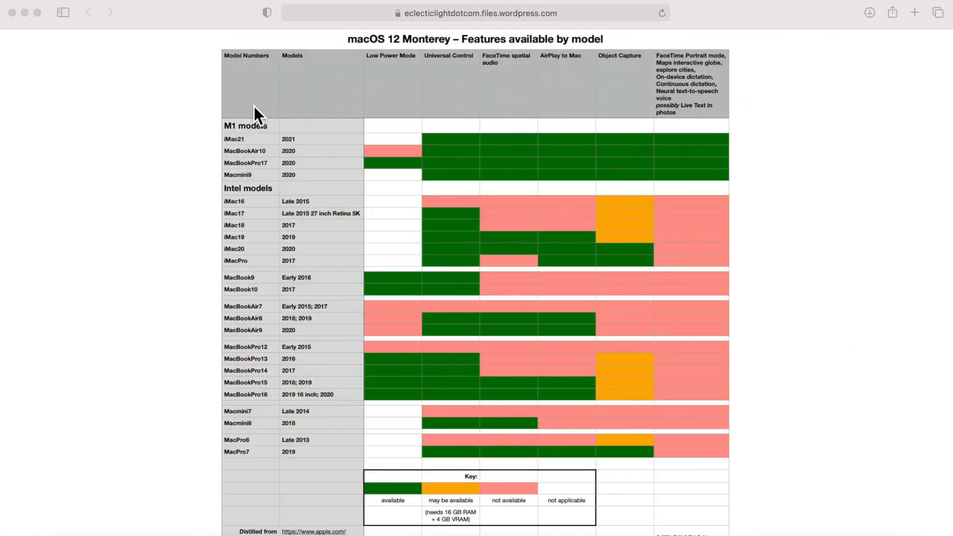
pyautogui.moveTo(256, 143)
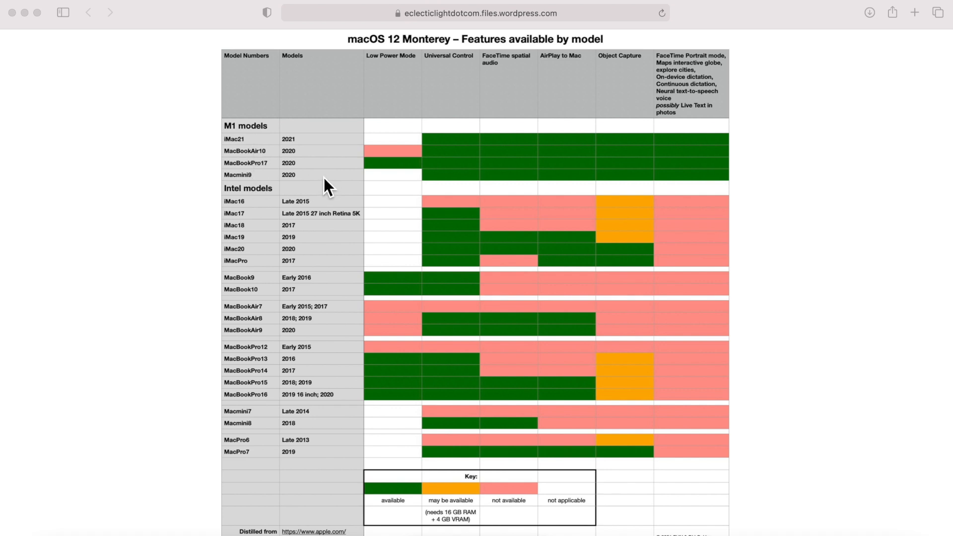
pyautogui.moveTo(294, 230)
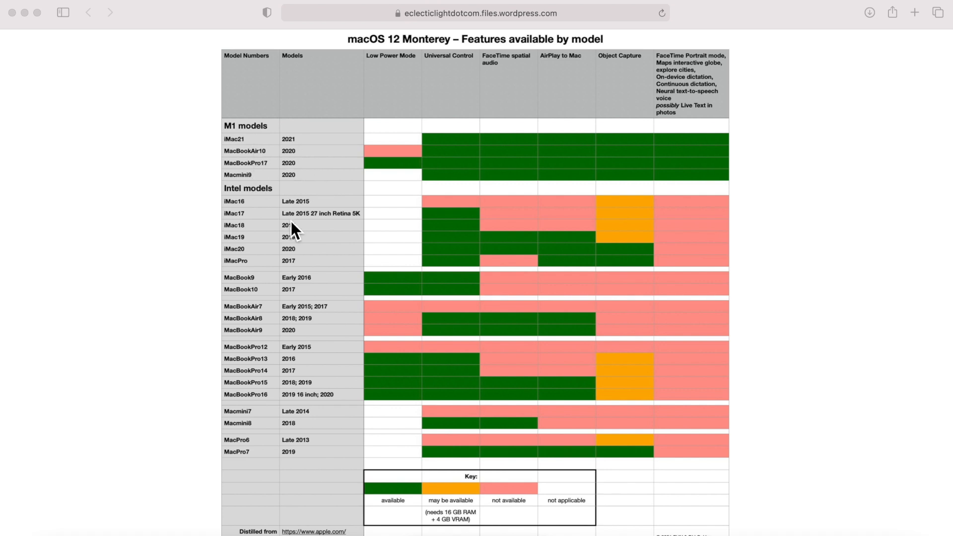
pyautogui.moveTo(254, 261)
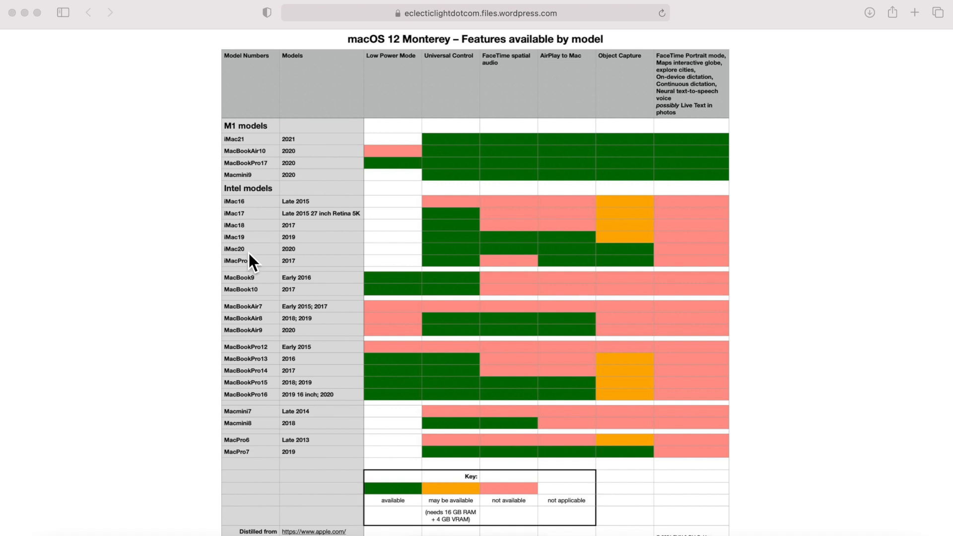
pyautogui.moveTo(372, 172)
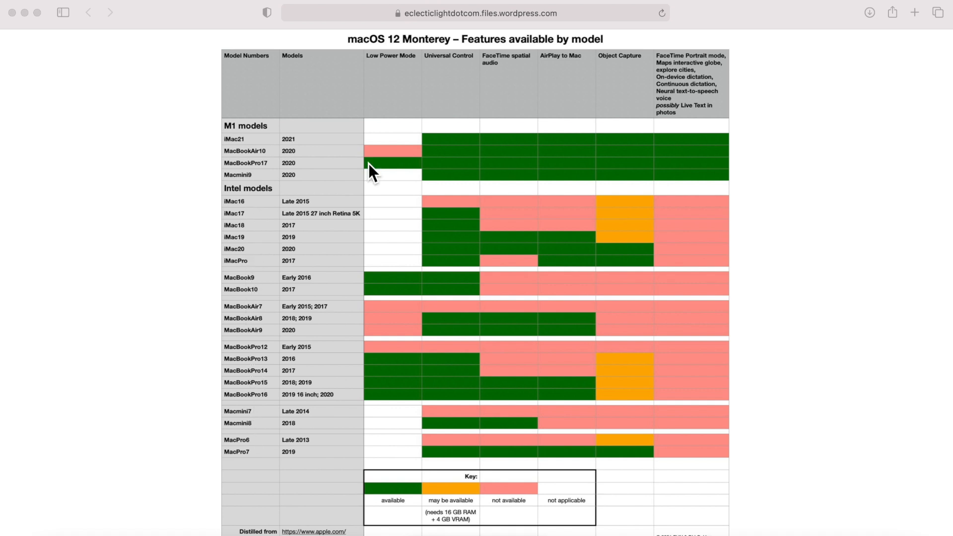
pyautogui.moveTo(316, 178)
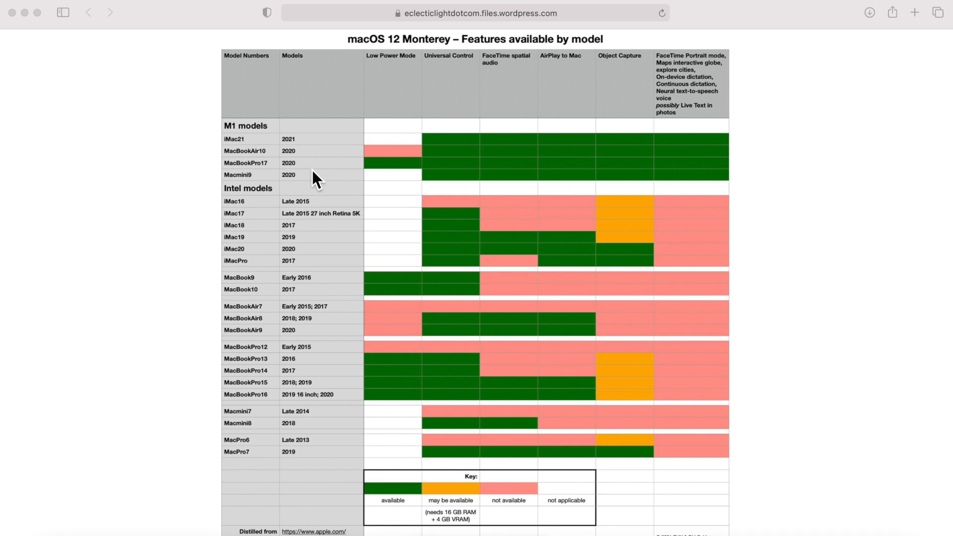
pyautogui.moveTo(315, 264)
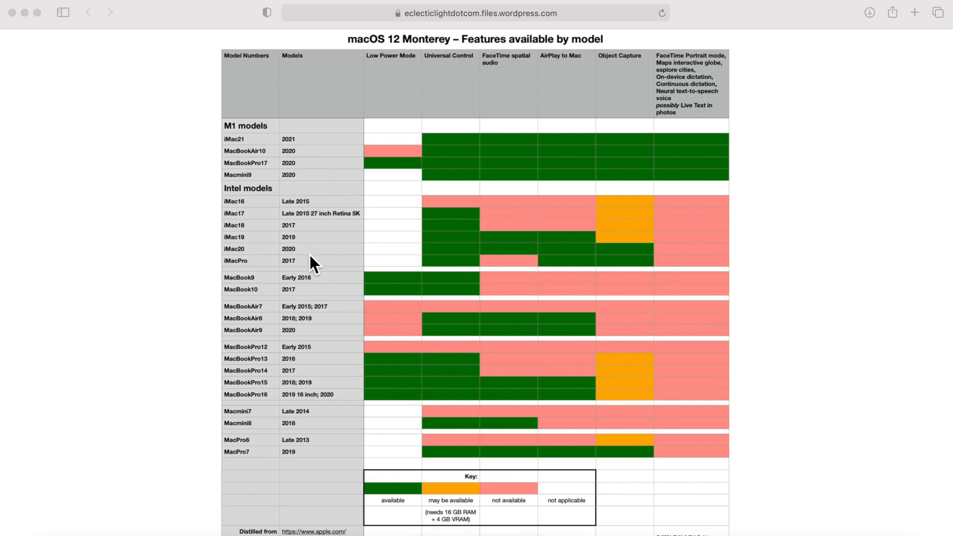
pyautogui.moveTo(313, 244)
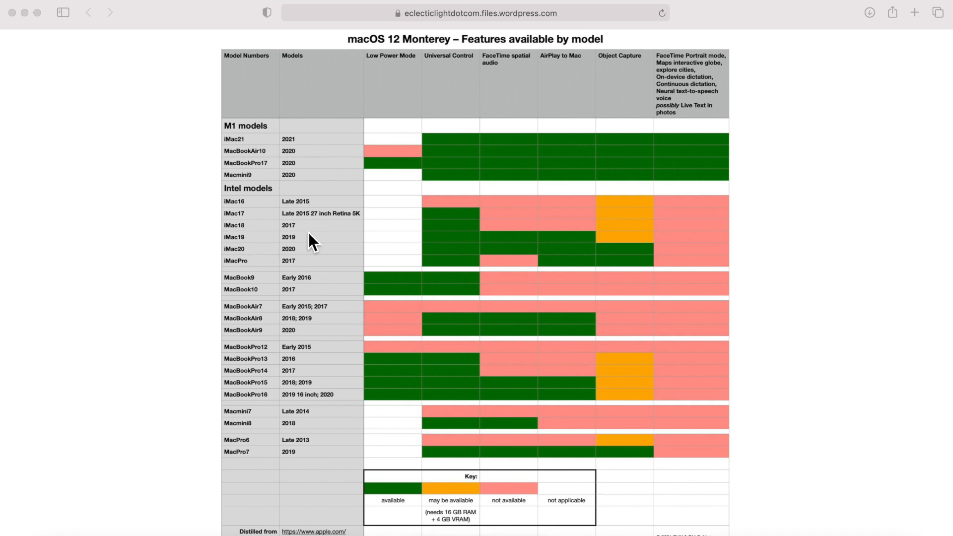
pyautogui.moveTo(368, 254)
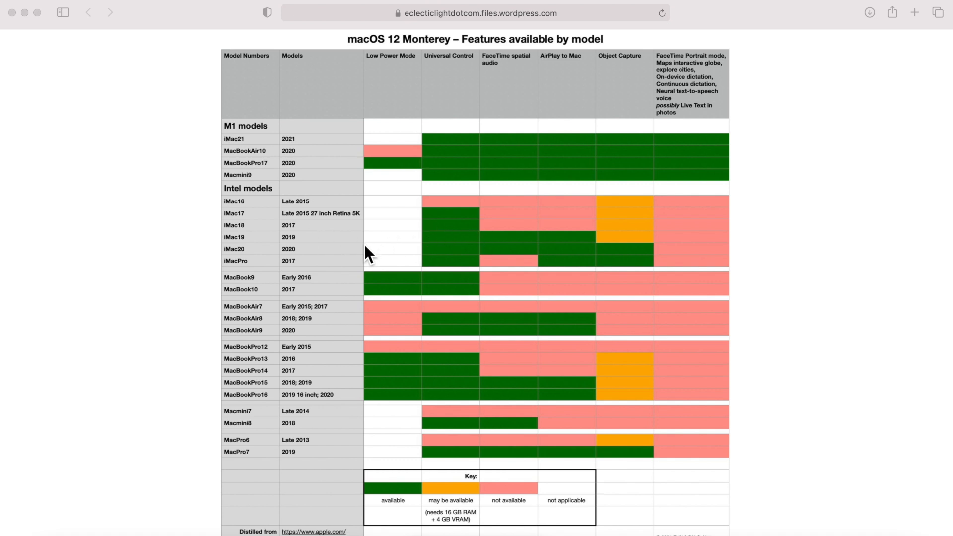
pyautogui.moveTo(406, 97)
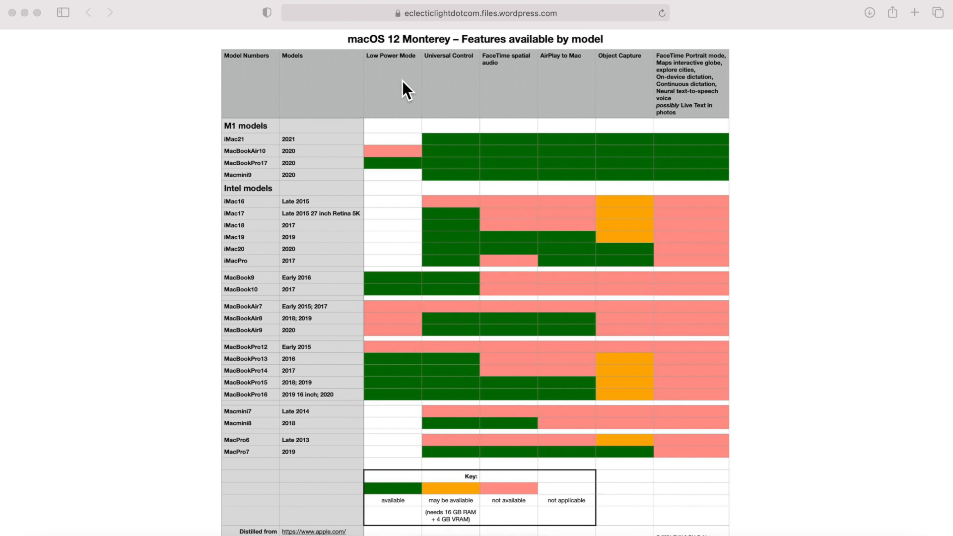
pyautogui.moveTo(389, 419)
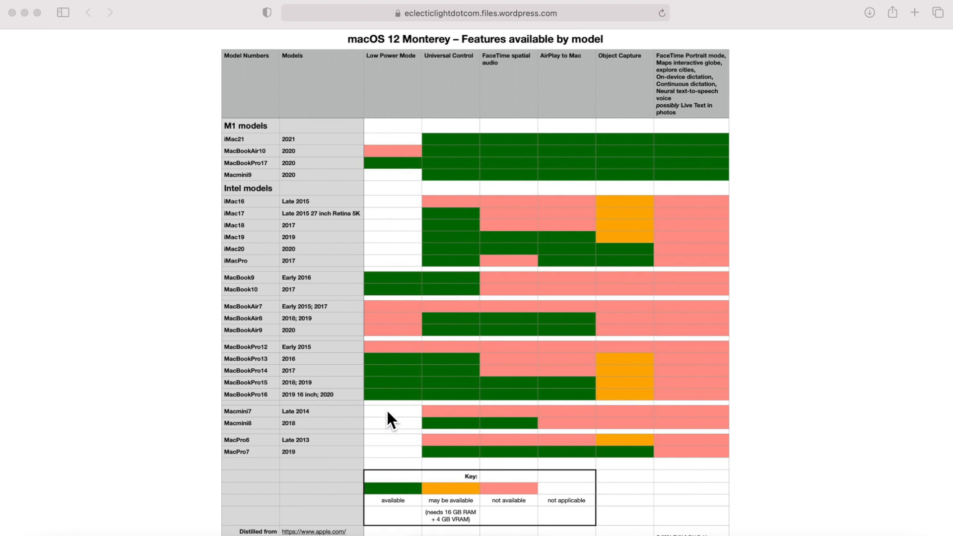
pyautogui.moveTo(394, 387)
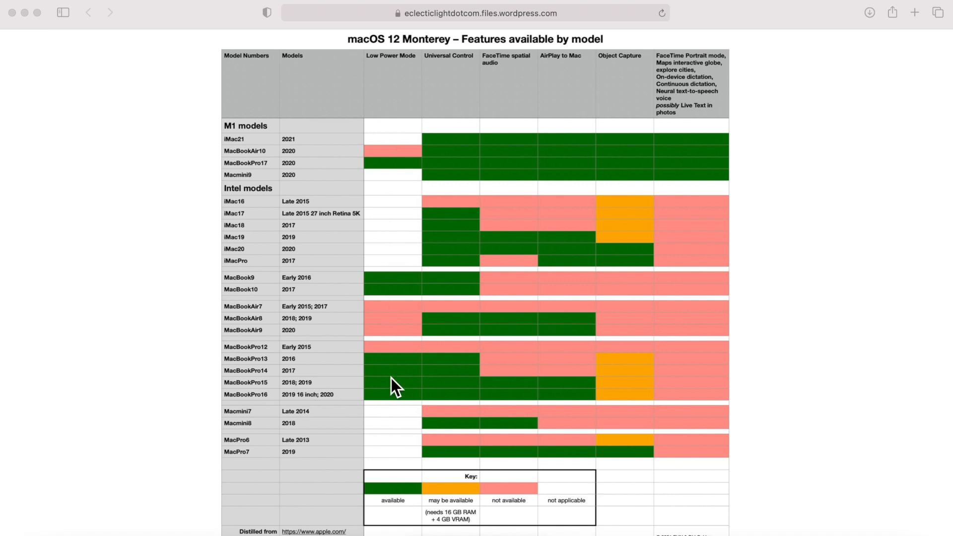
pyautogui.moveTo(396, 236)
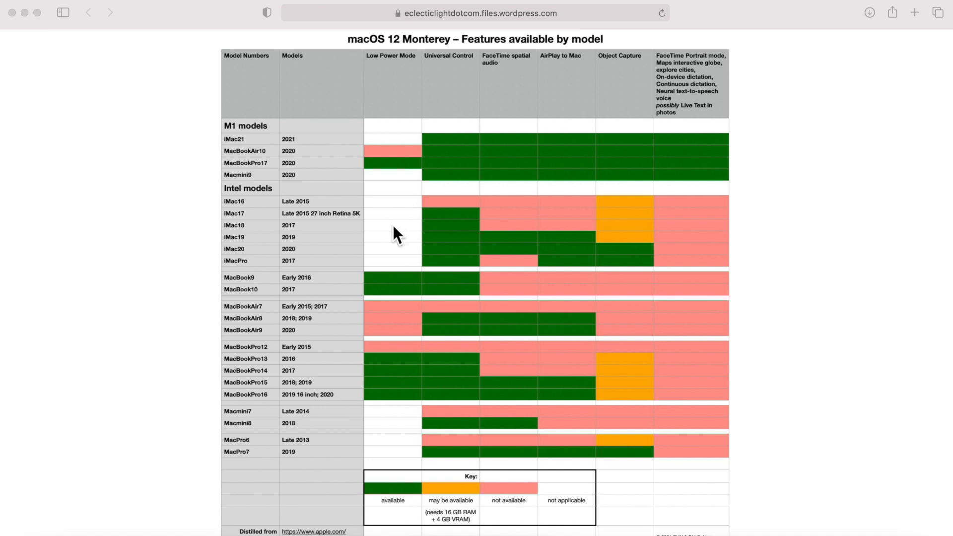
pyautogui.moveTo(390, 236)
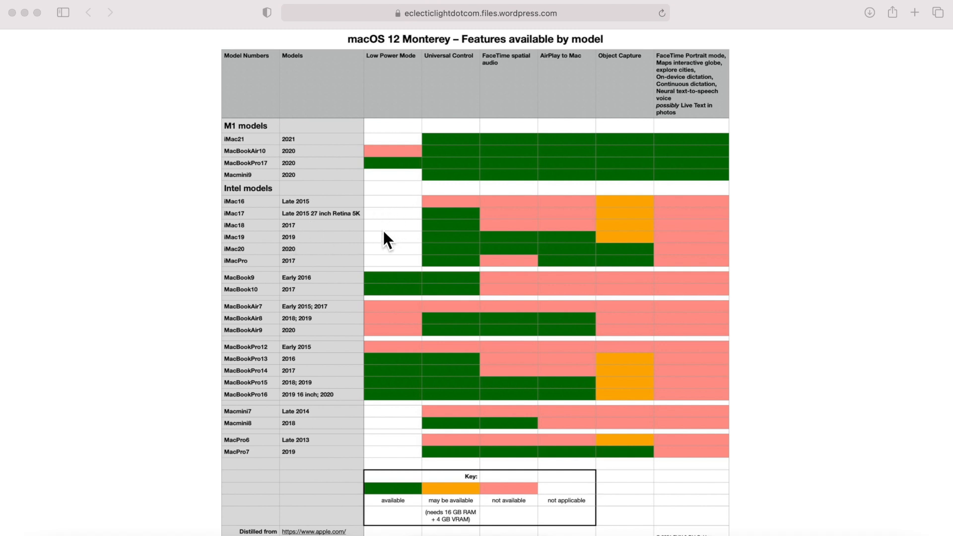
pyautogui.moveTo(400, 219)
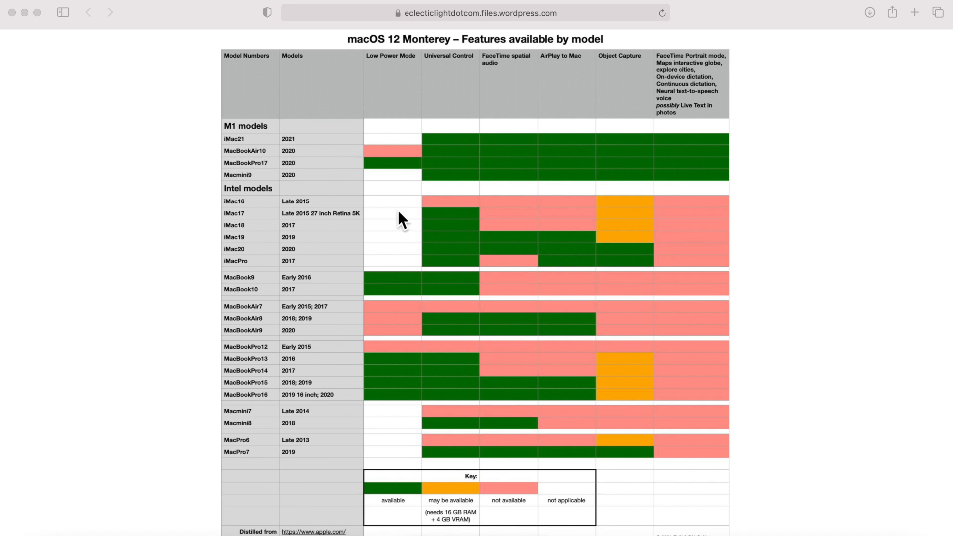
pyautogui.moveTo(471, 298)
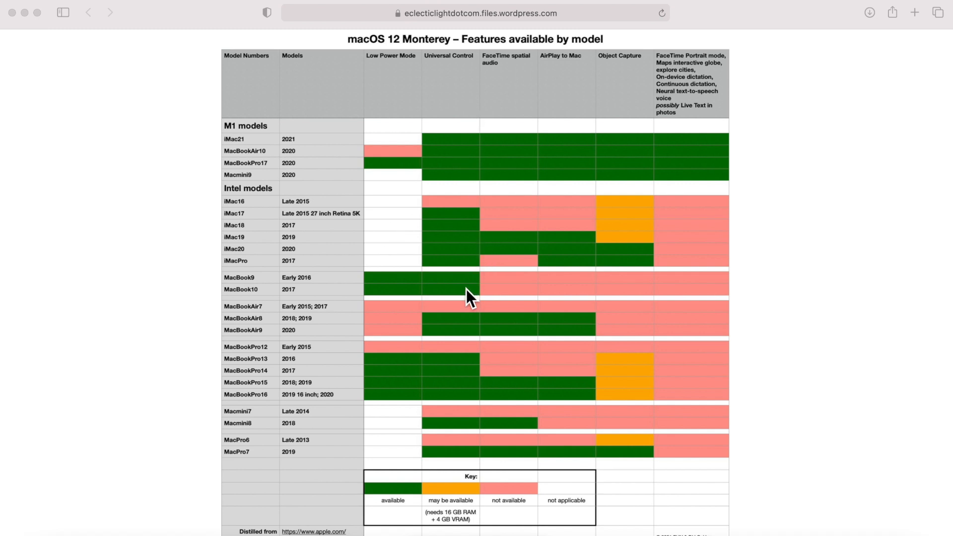
pyautogui.moveTo(463, 298)
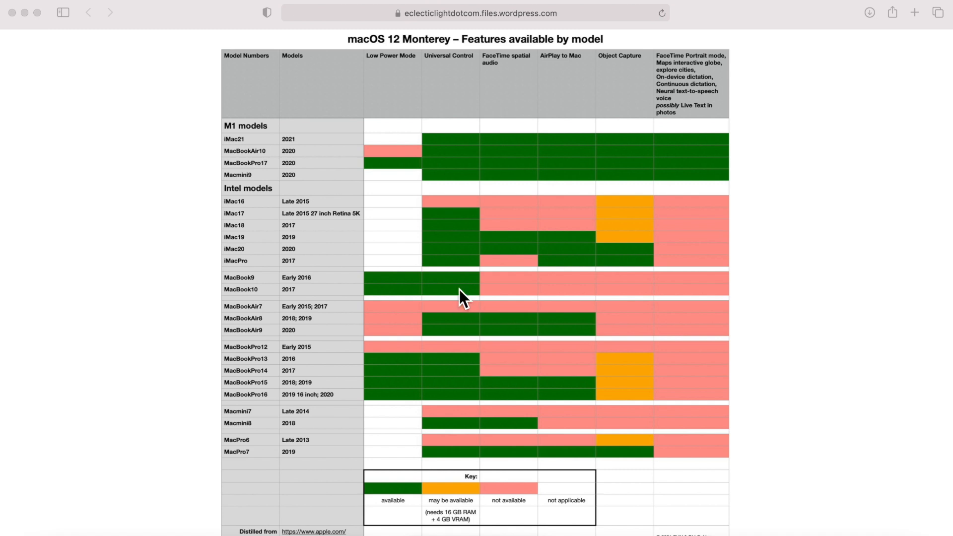
pyautogui.moveTo(492, 113)
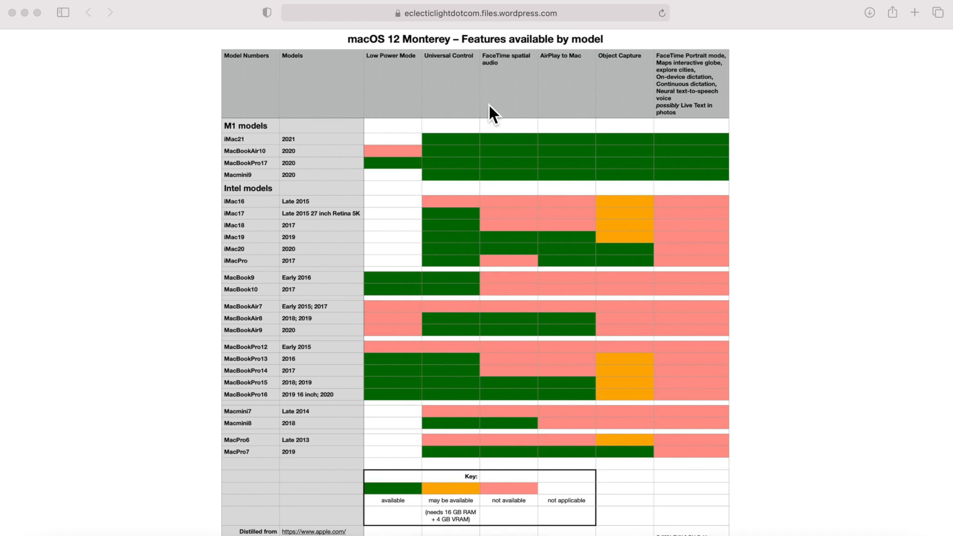
pyautogui.moveTo(566, 75)
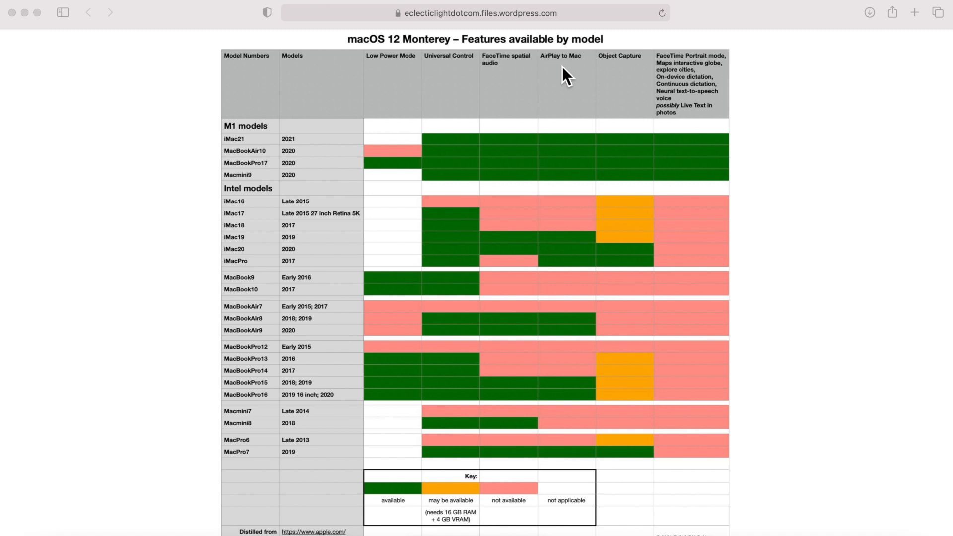
pyautogui.moveTo(612, 408)
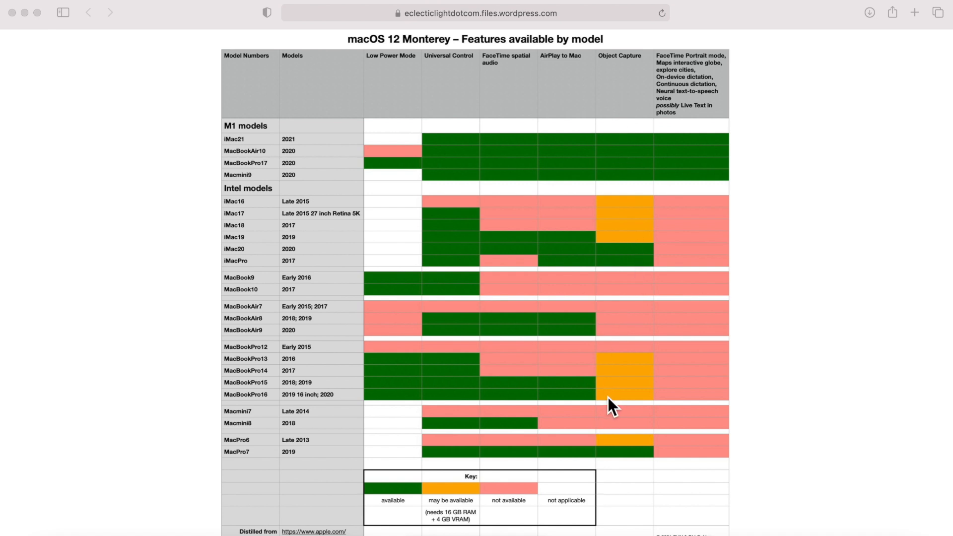
pyautogui.moveTo(439, 531)
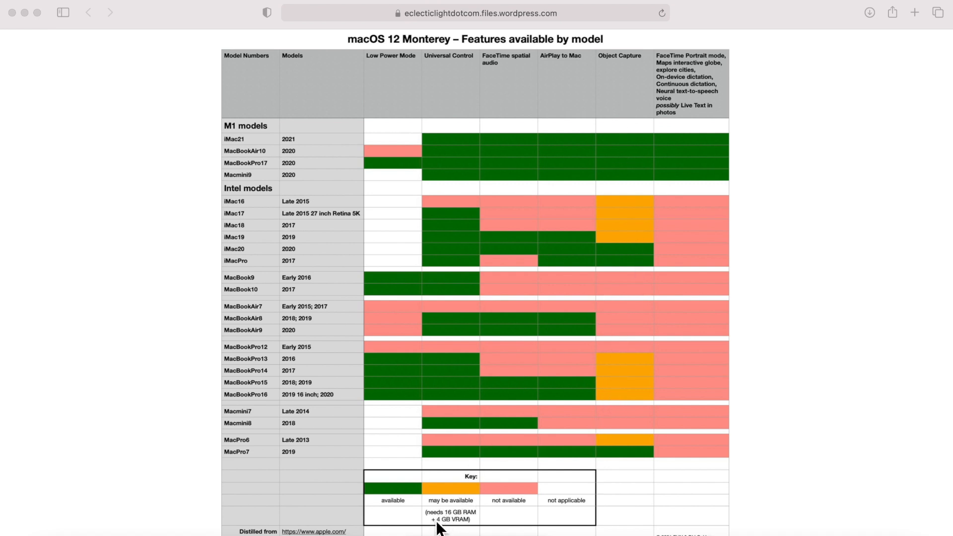
pyautogui.moveTo(439, 530)
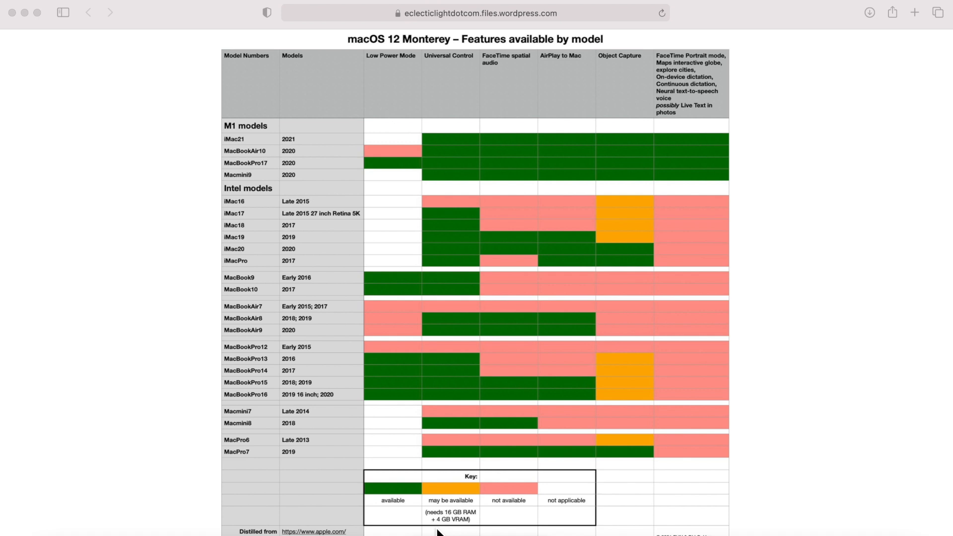
pyautogui.moveTo(687, 85)
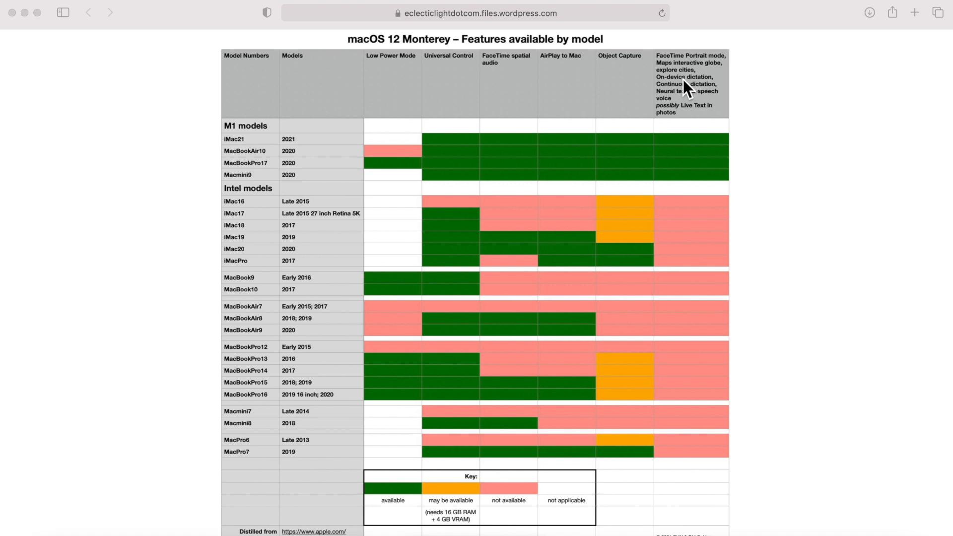
pyautogui.moveTo(685, 101)
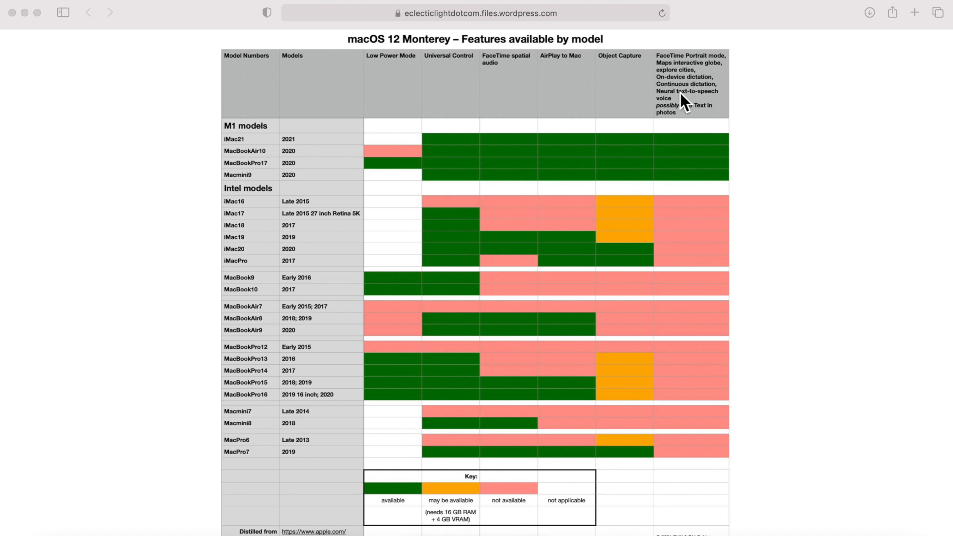
pyautogui.moveTo(681, 106)
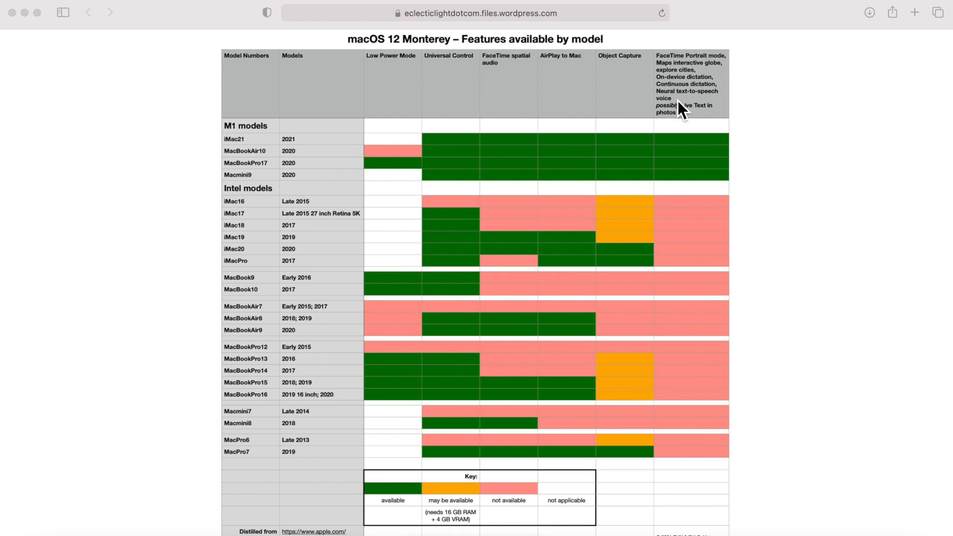
pyautogui.moveTo(679, 131)
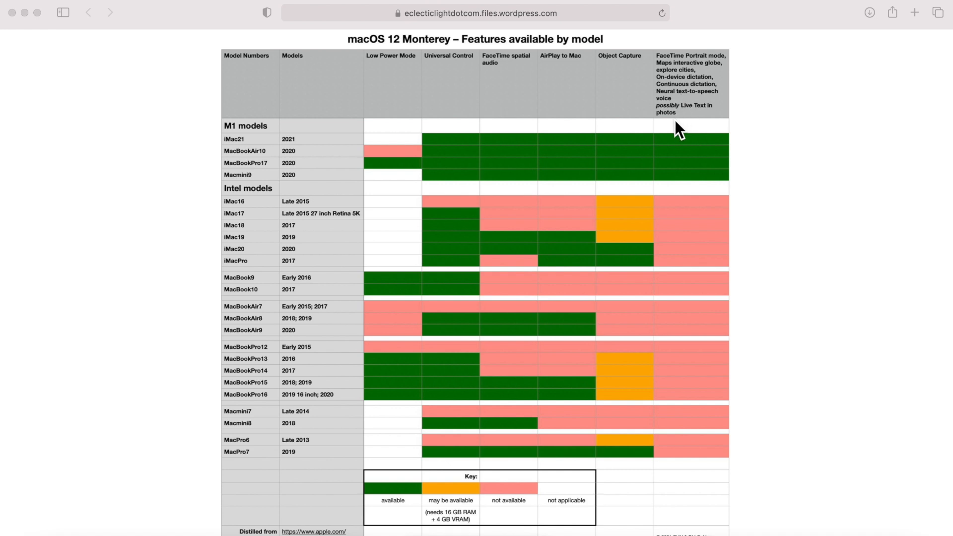
pyautogui.moveTo(669, 136)
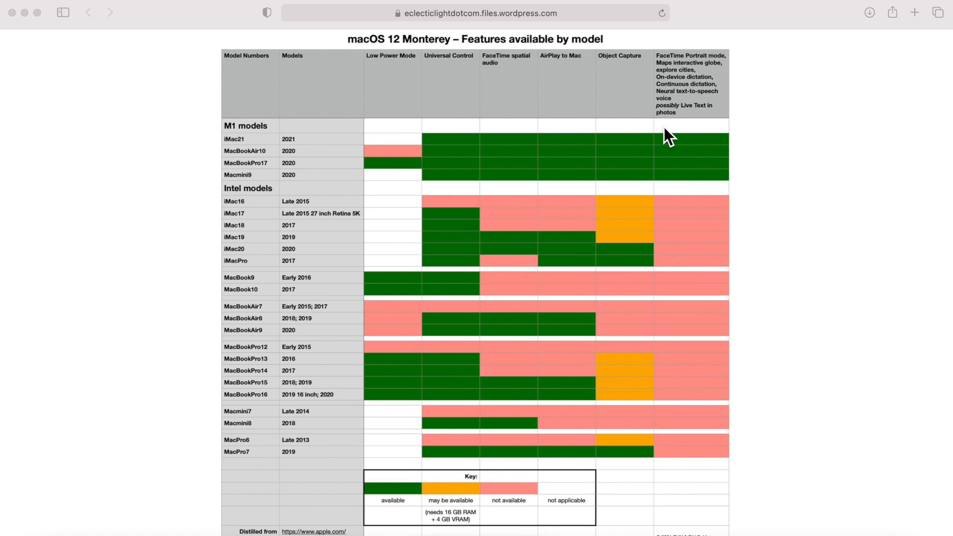
pyautogui.moveTo(557, 240)
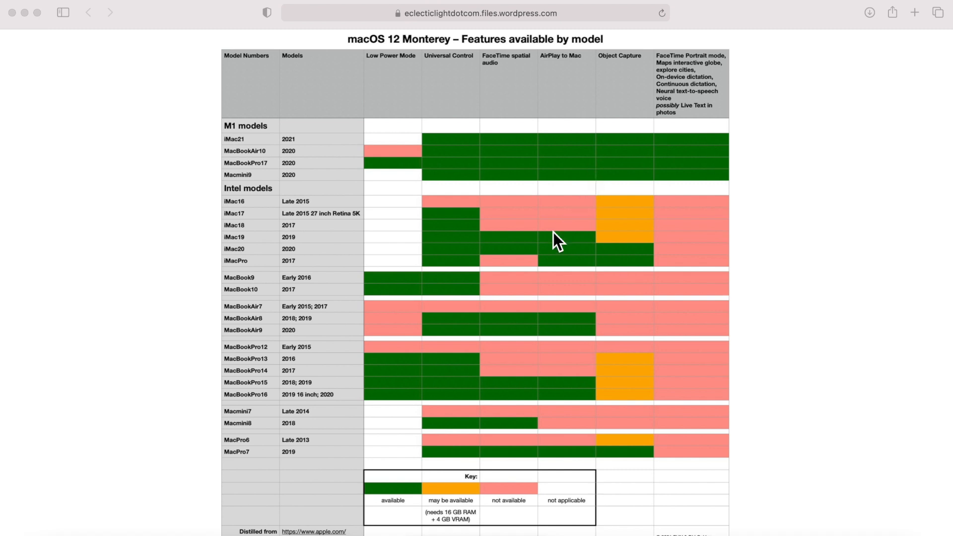
pyautogui.moveTo(520, 320)
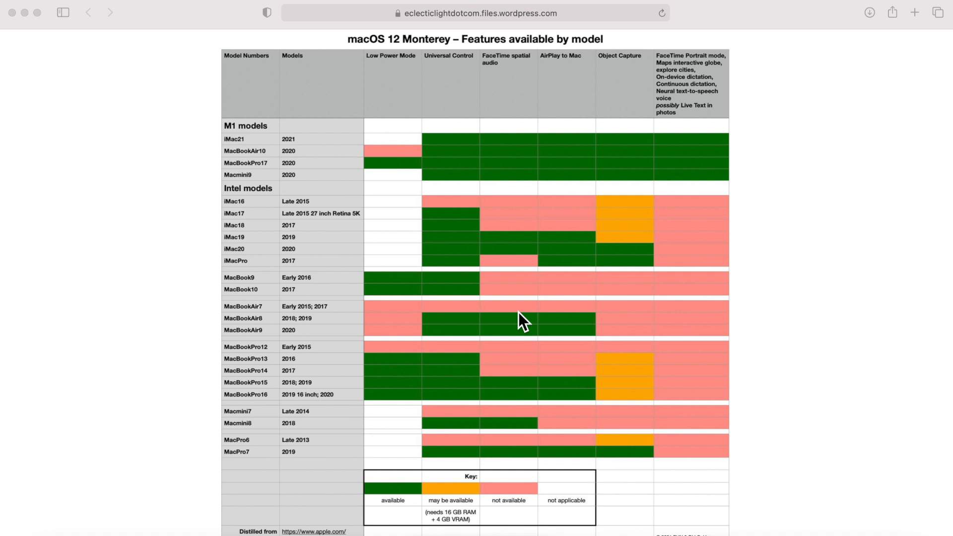
pyautogui.moveTo(803, 319)
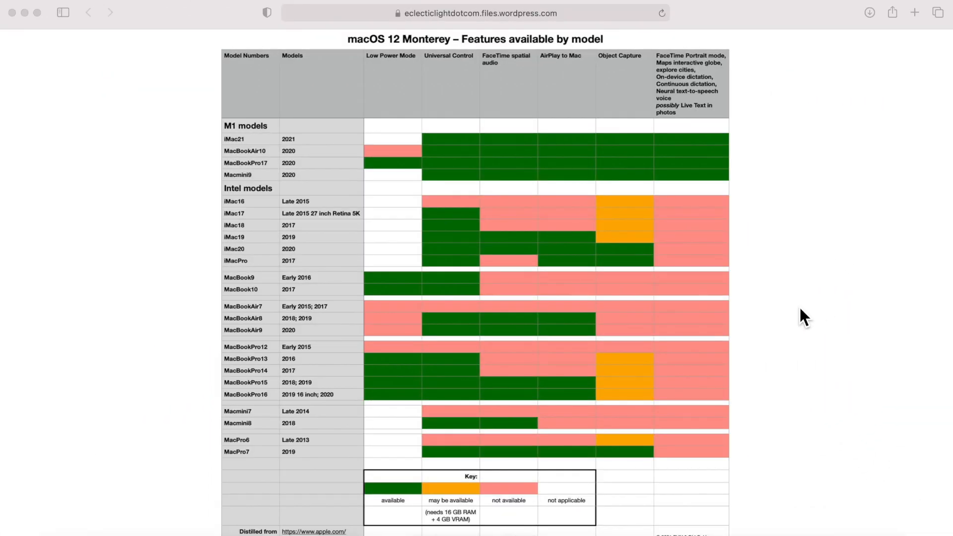